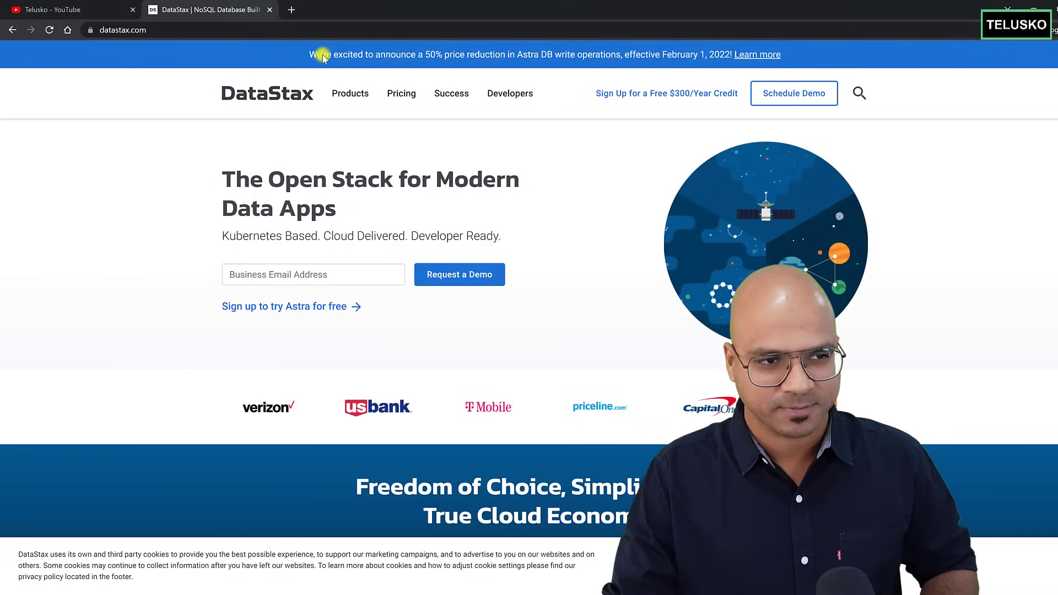
pyautogui.moveTo(437, 108)
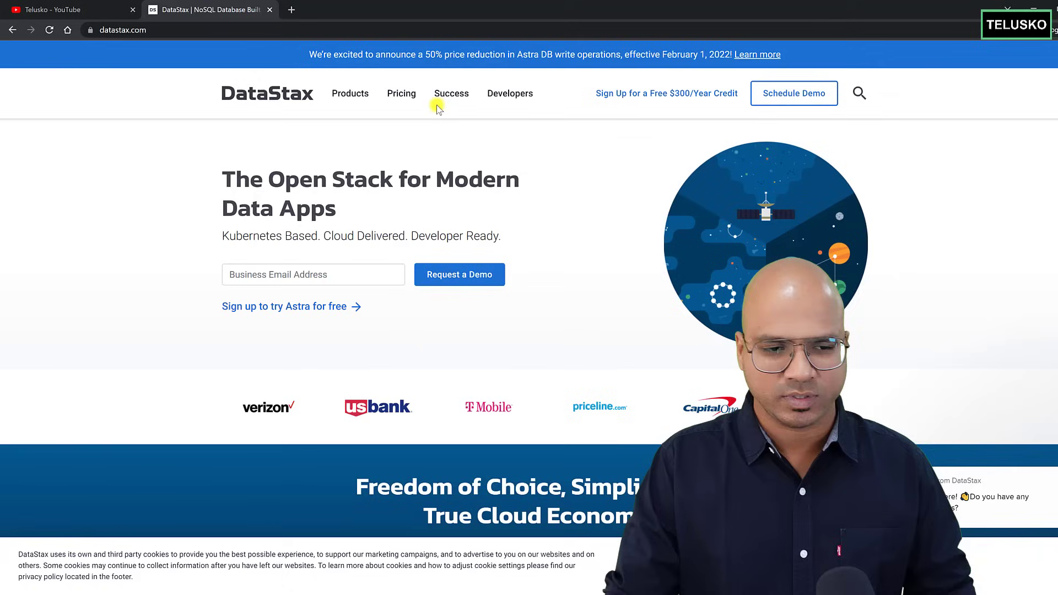
pyautogui.moveTo(681, 125)
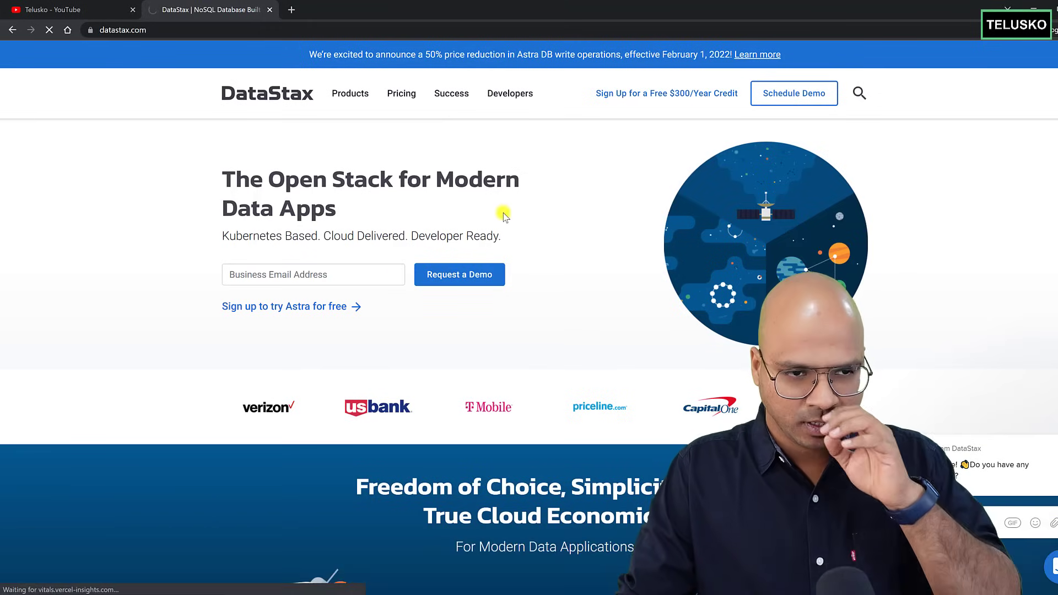
# Follow the 'Sign up to try Astra for free' link on datastax.com
pyautogui.click(285, 305)
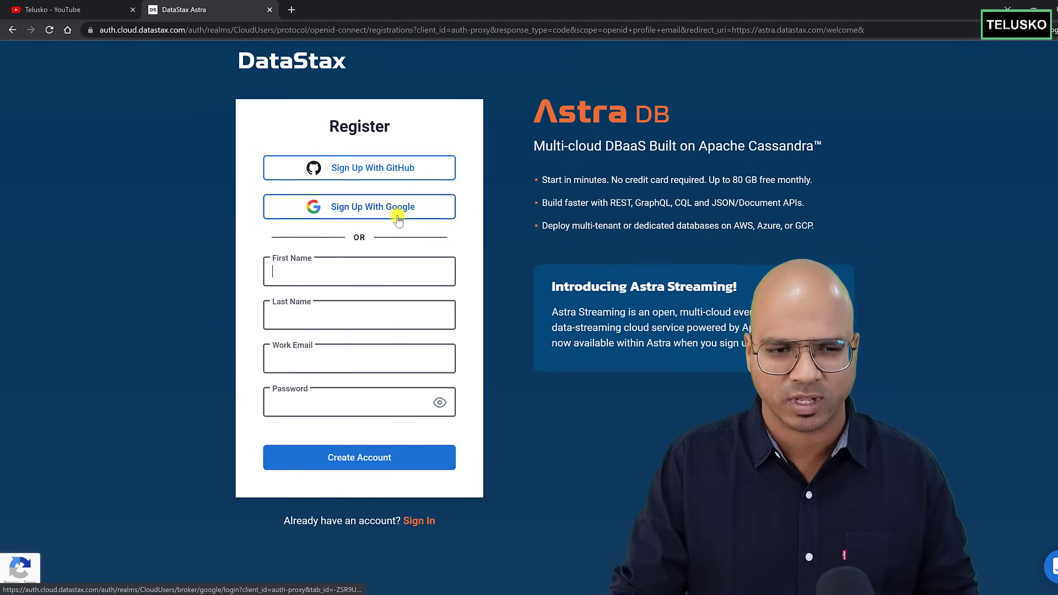
# Go full screen and choose Sign In for an existing account
pyautogui.press('F11')
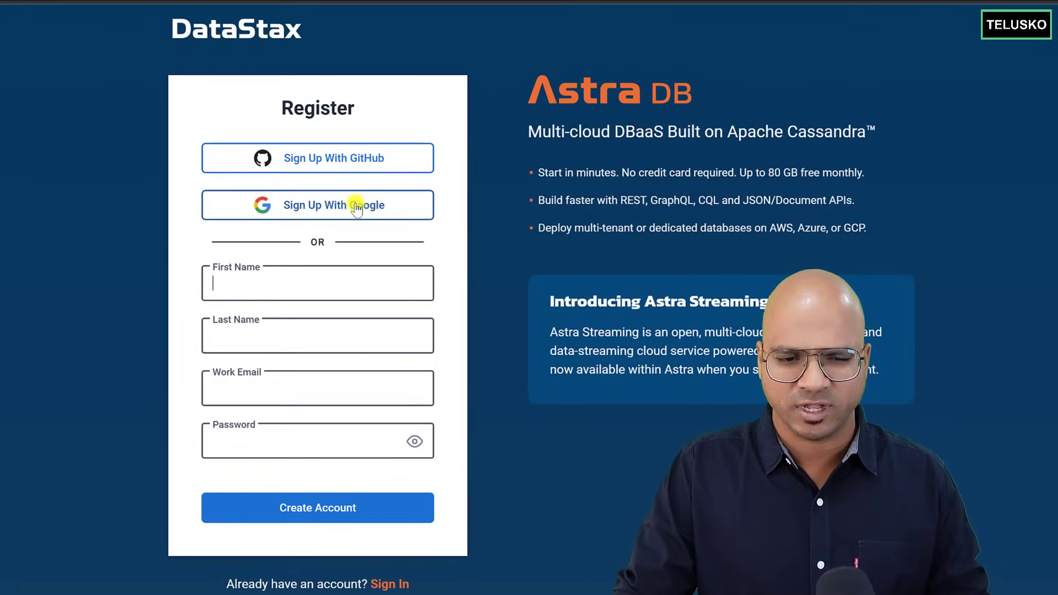
pyautogui.moveTo(511, 257)
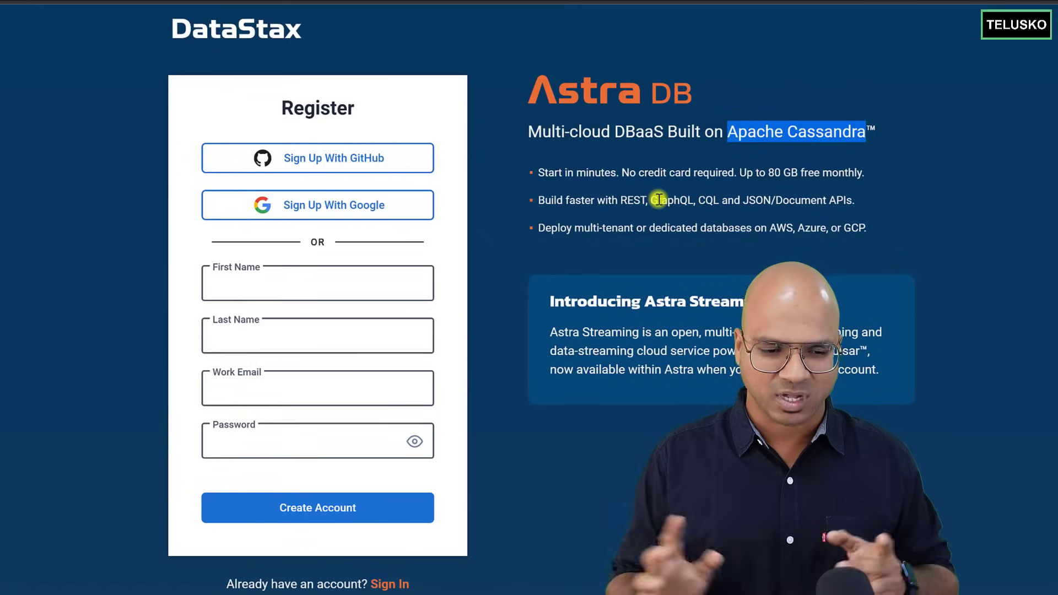
pyautogui.moveTo(634, 201)
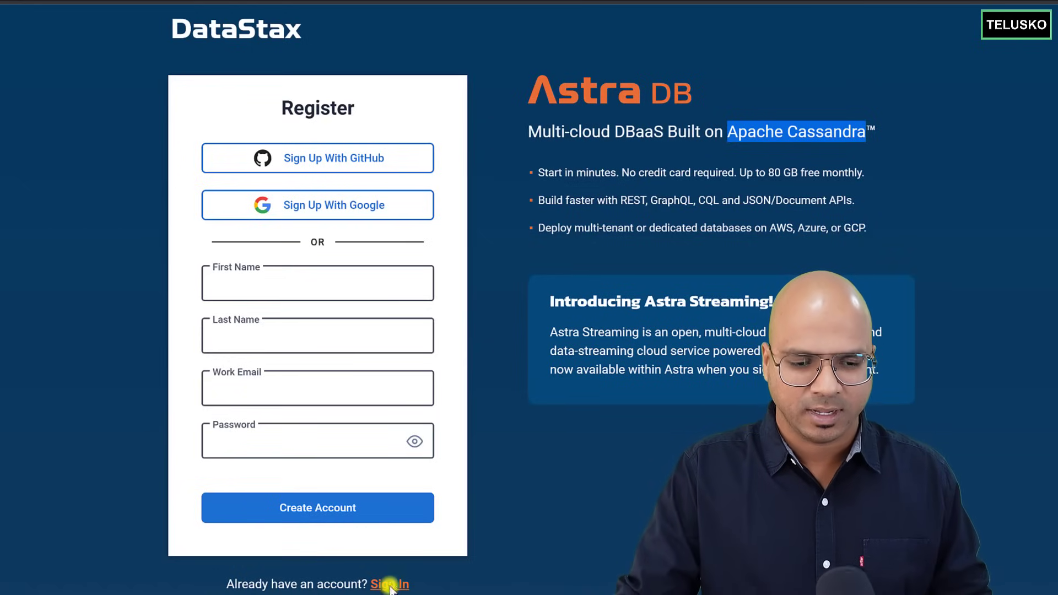
pyautogui.click(389, 583)
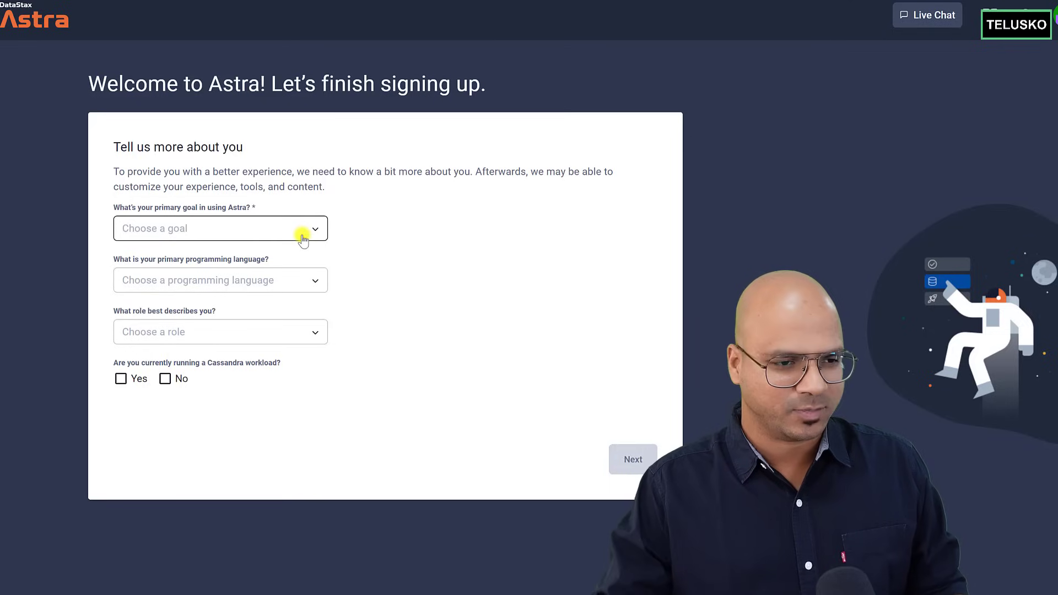
pyautogui.moveTo(307, 240)
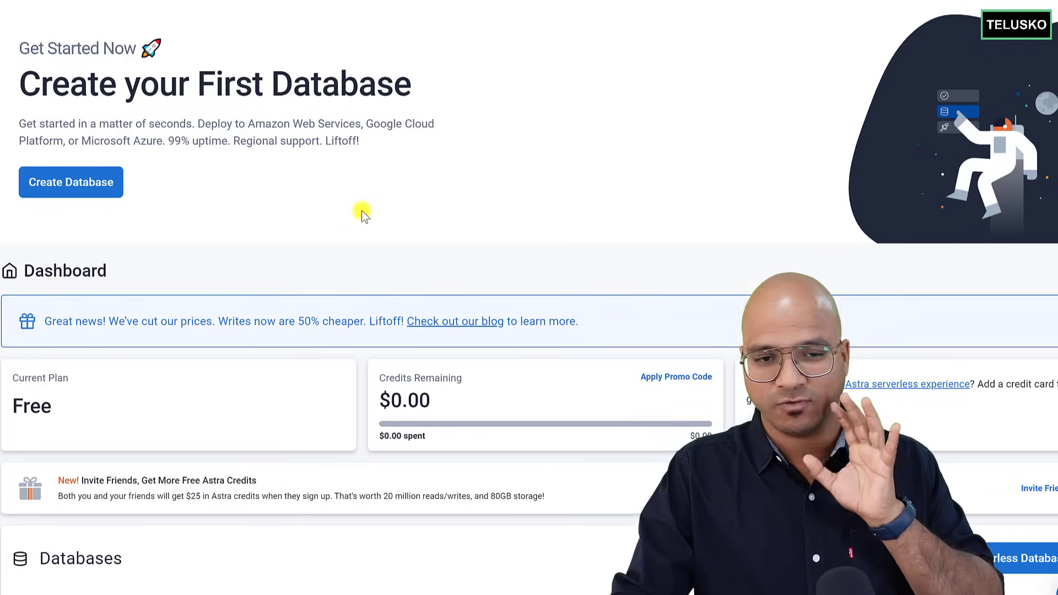
pyautogui.moveTo(317, 176)
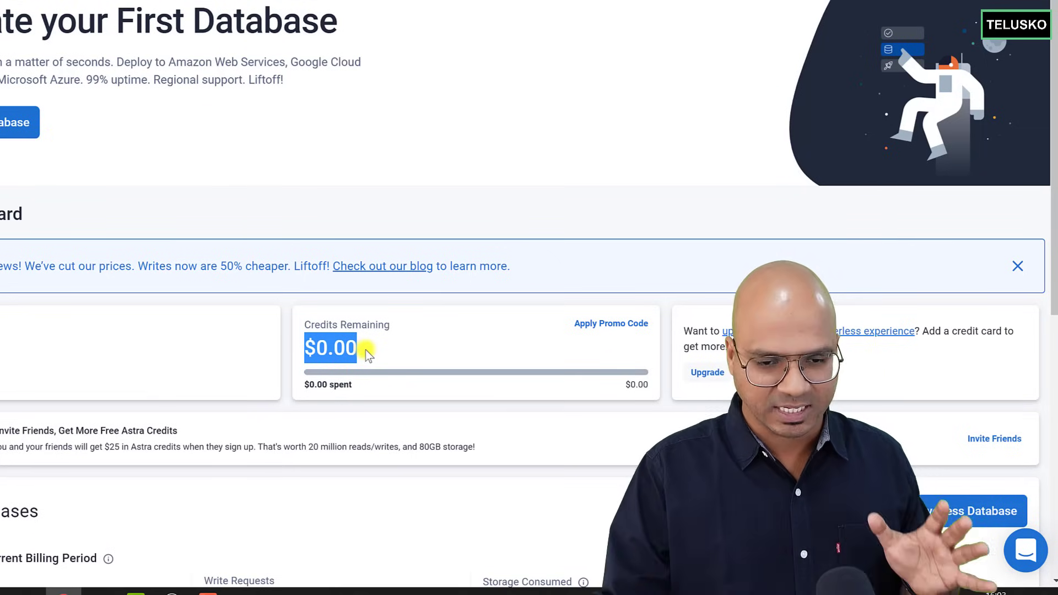
pyautogui.moveTo(628, 337)
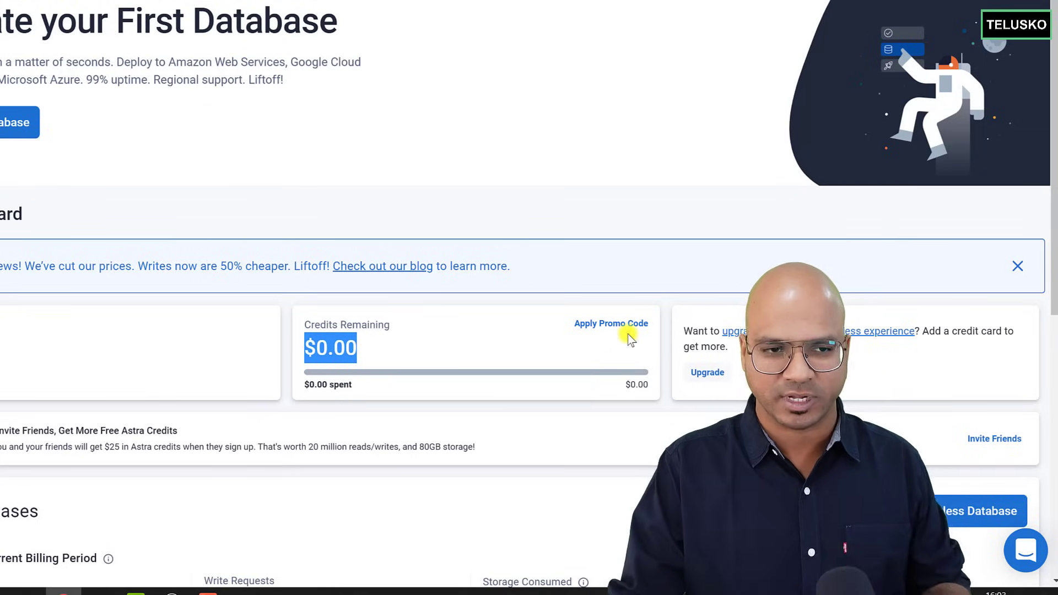
pyautogui.scroll(3)
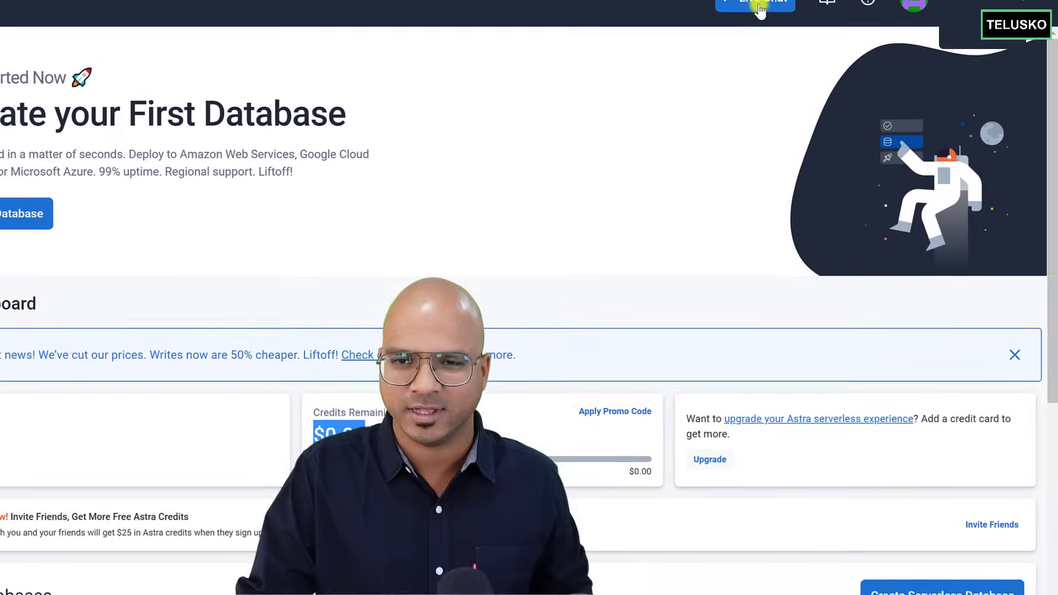
pyautogui.click(755, 6)
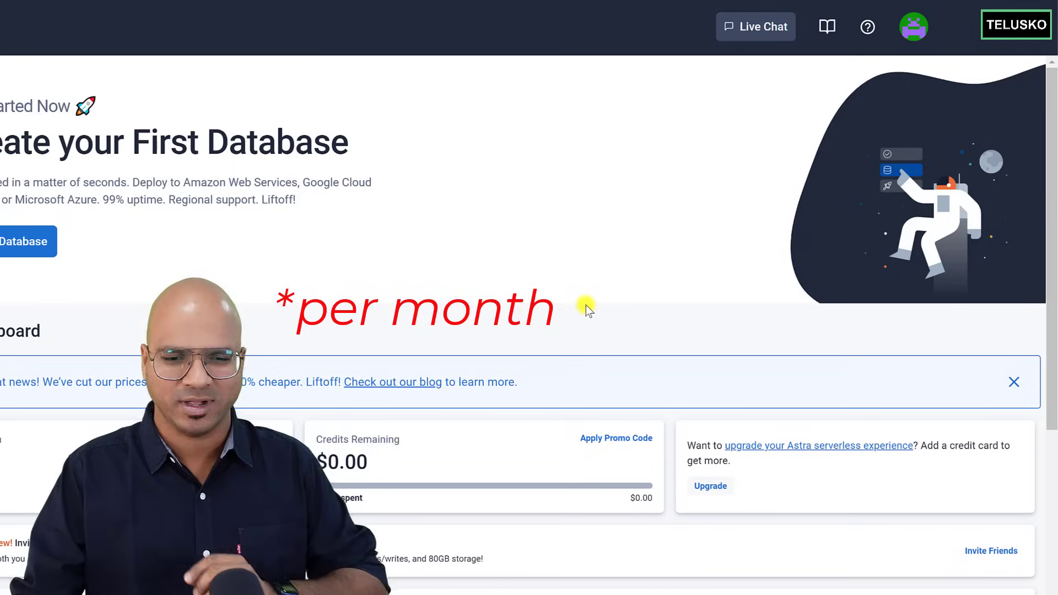
pyautogui.moveTo(599, 273)
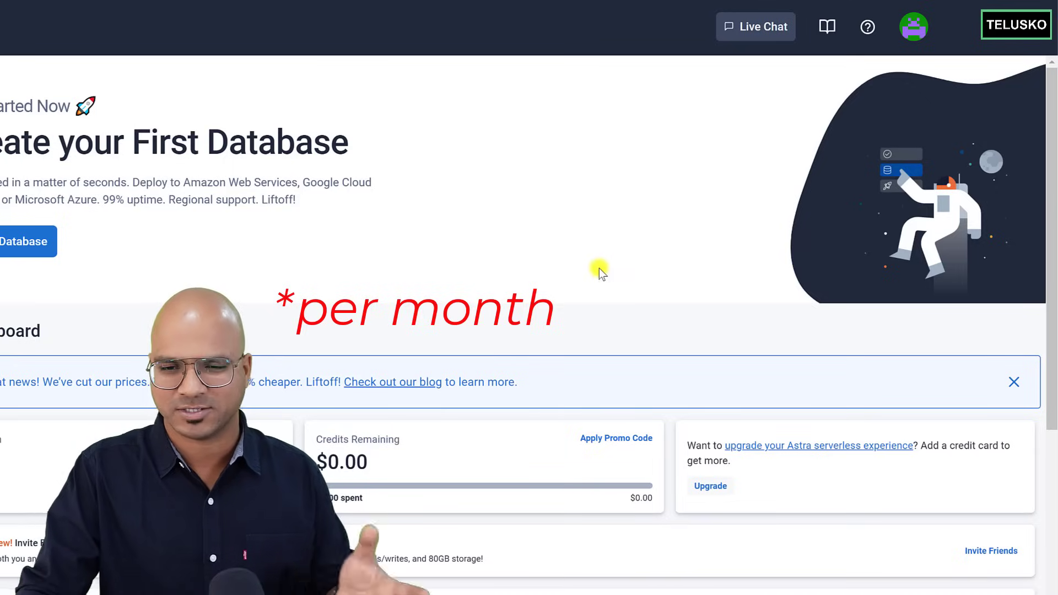
pyautogui.moveTo(432, 219)
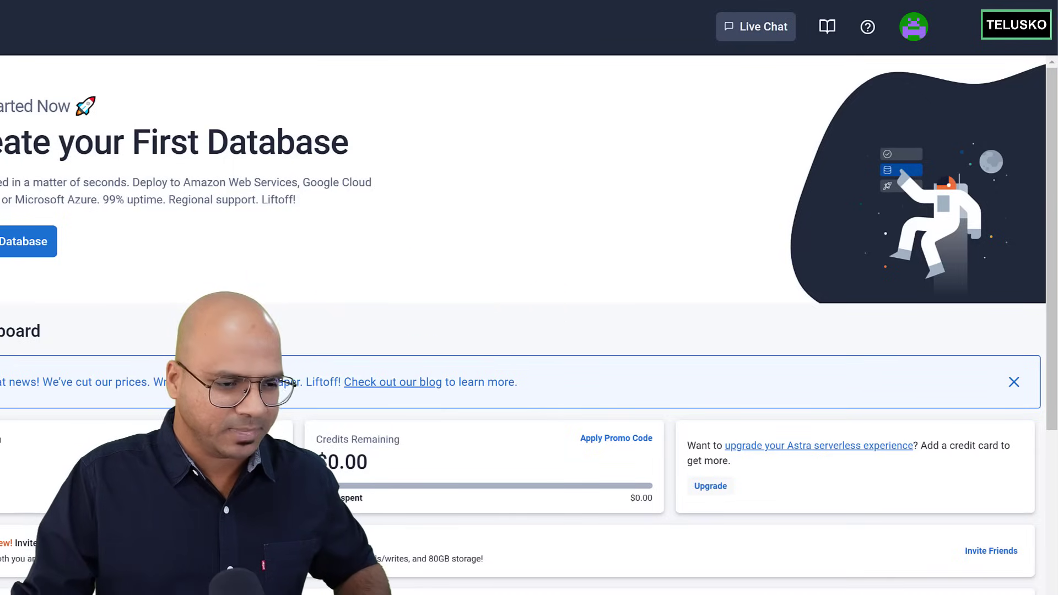
pyautogui.doubleClick(346, 462)
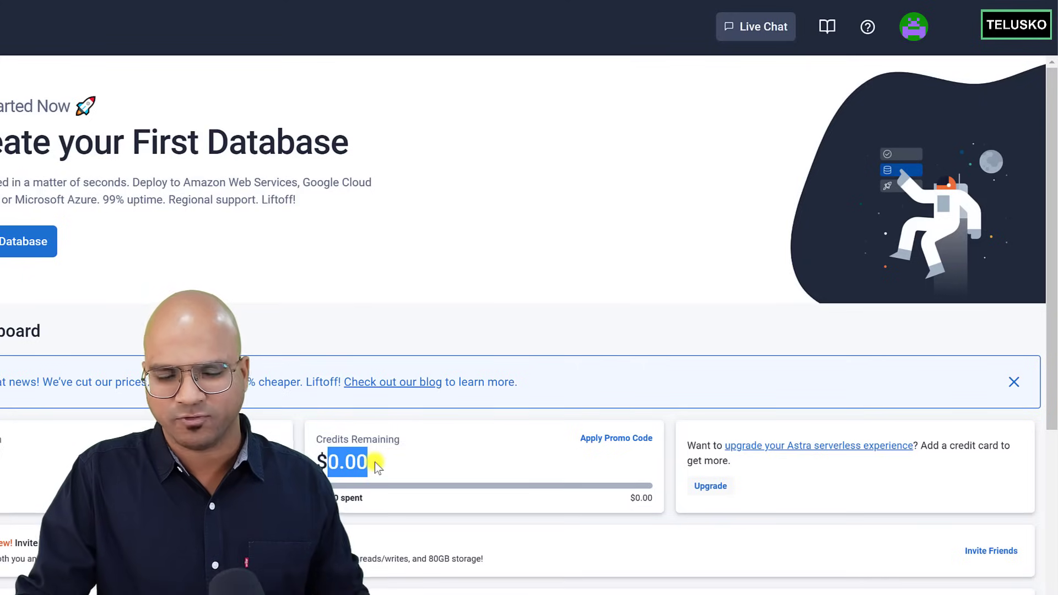
pyautogui.moveTo(447, 294)
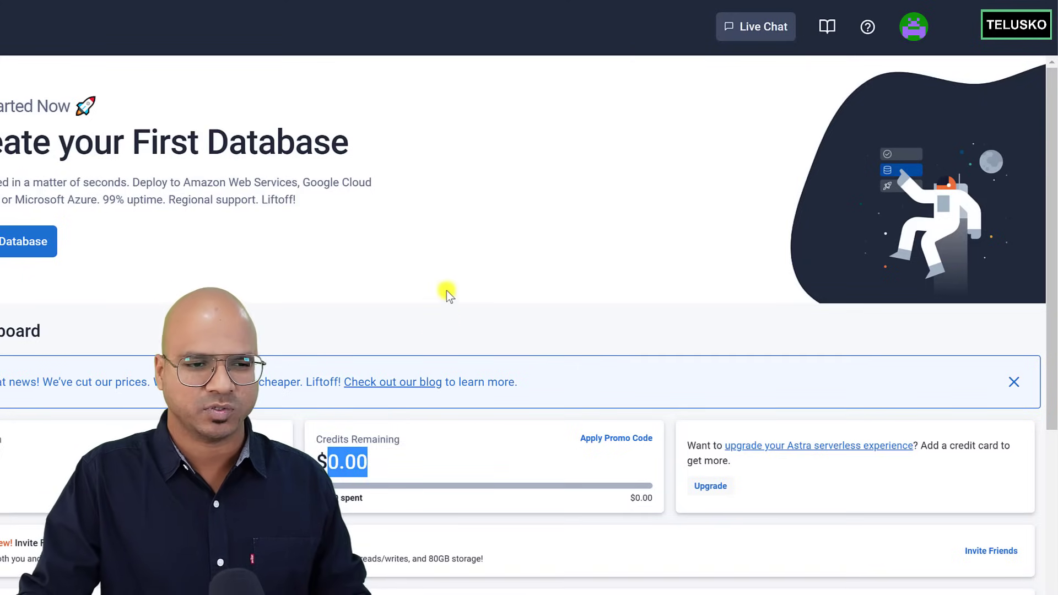
pyautogui.moveTo(451, 217)
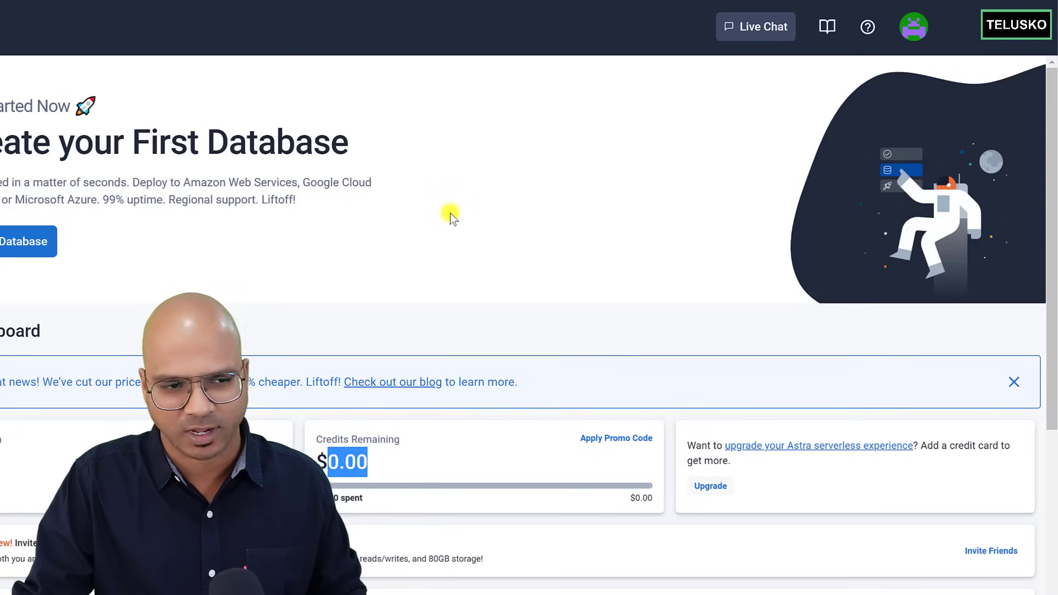
pyautogui.moveTo(755, 27)
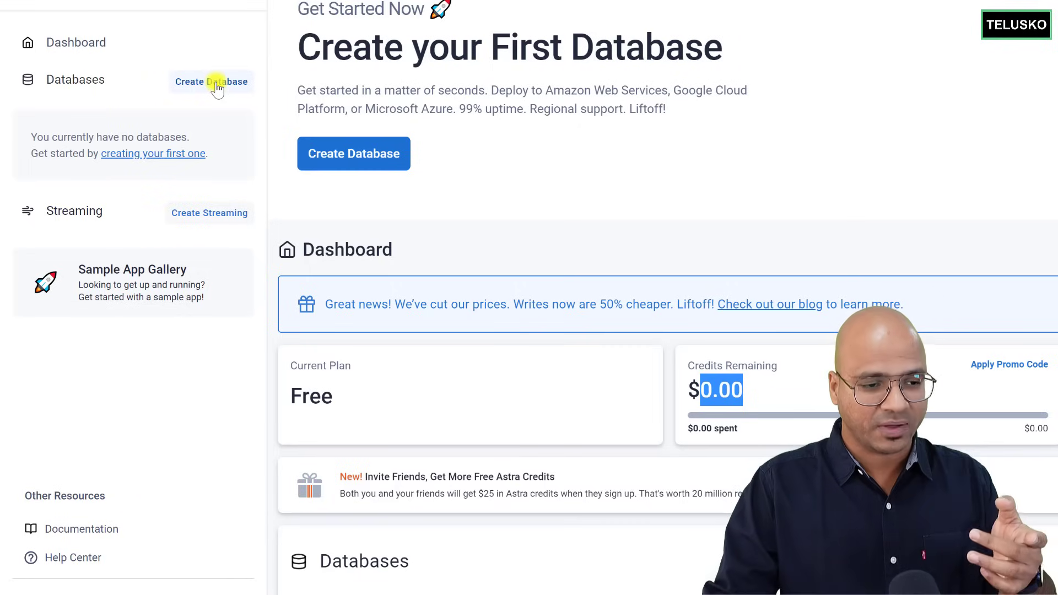
pyautogui.moveTo(208, 213)
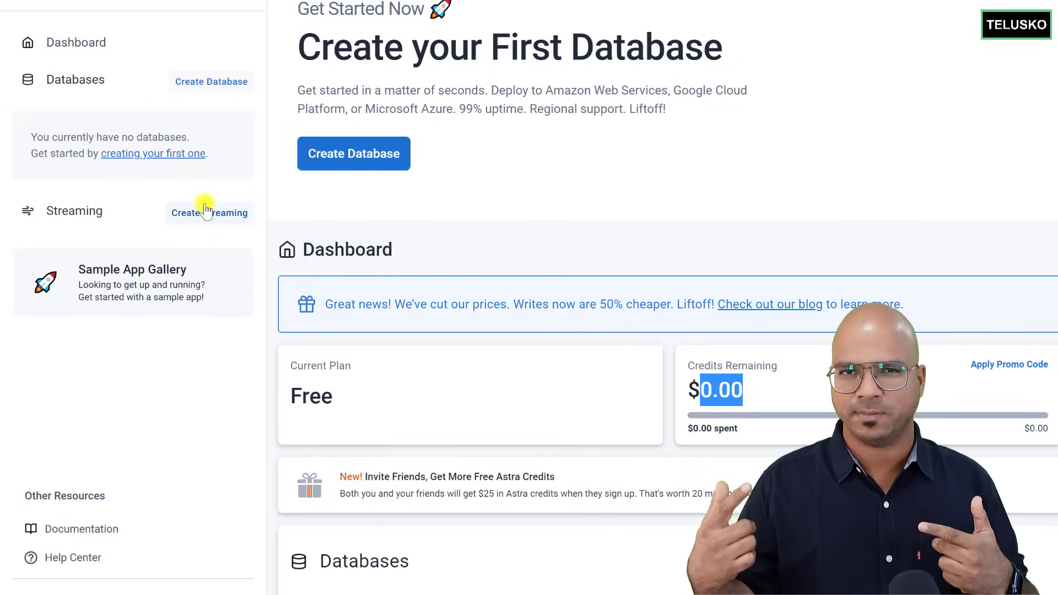
pyautogui.moveTo(211, 98)
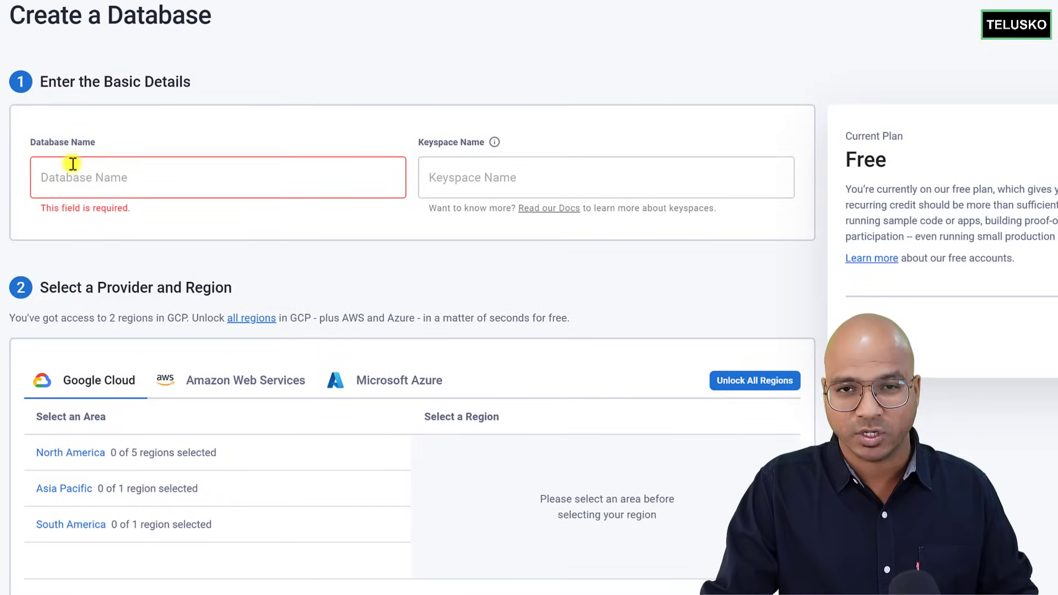
# Enter database name 'telusko' and keyspace name 'nosqldemo'
pyautogui.write('telusko')
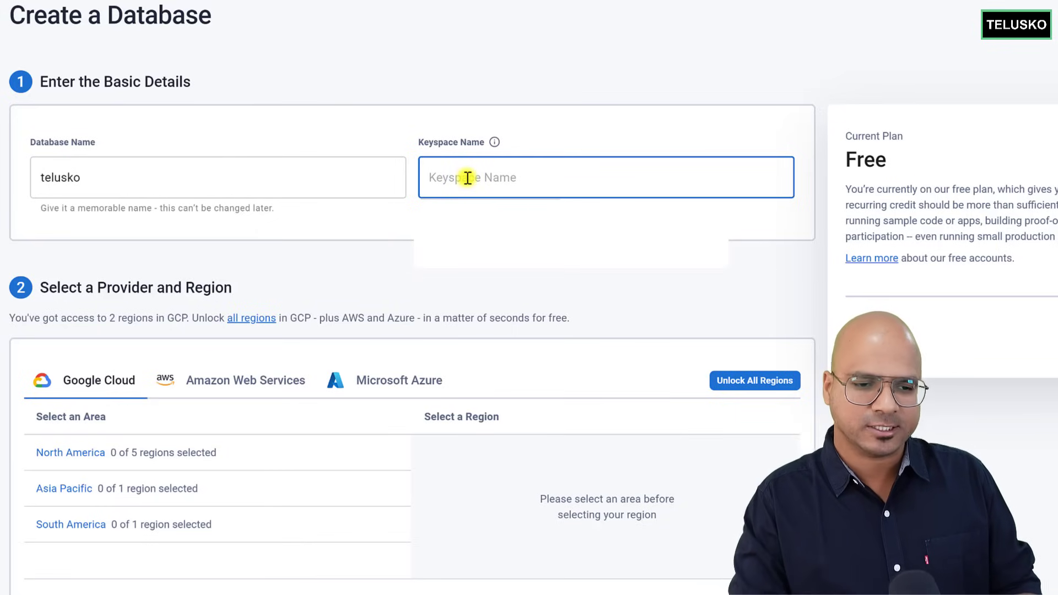
pyautogui.write('nosqldemo')
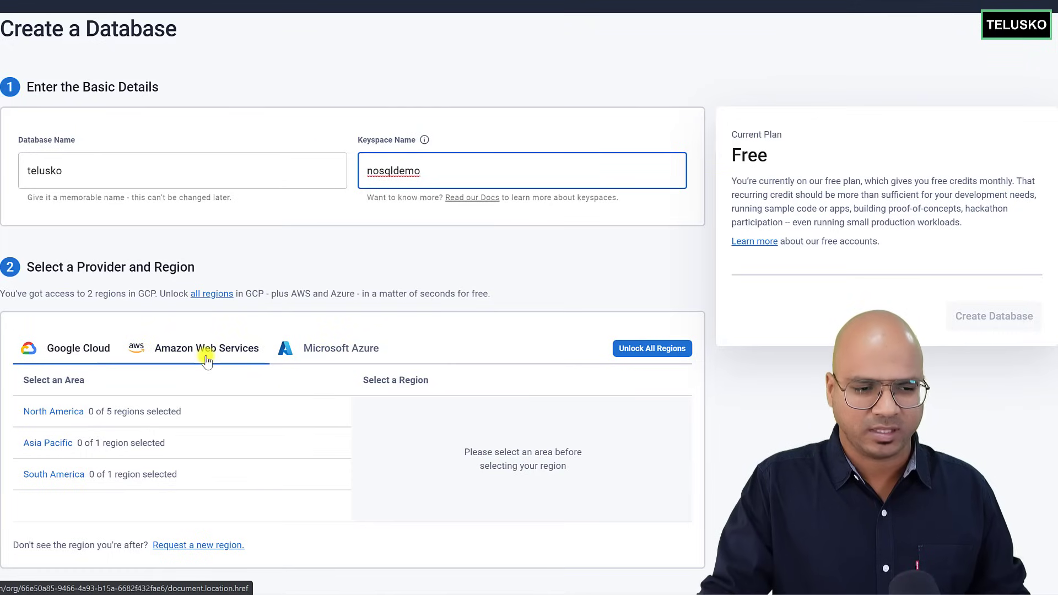
# Pick Google Cloud, North America, us-east1 (Moncks Corner, South Carolina), and create the database
pyautogui.click(77, 348)
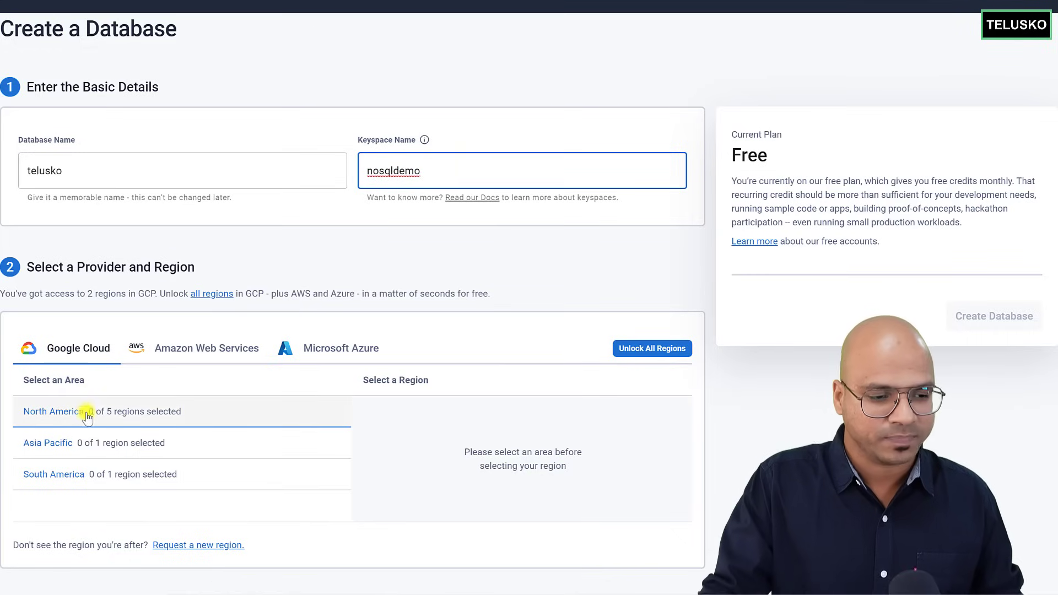
pyautogui.click(54, 411)
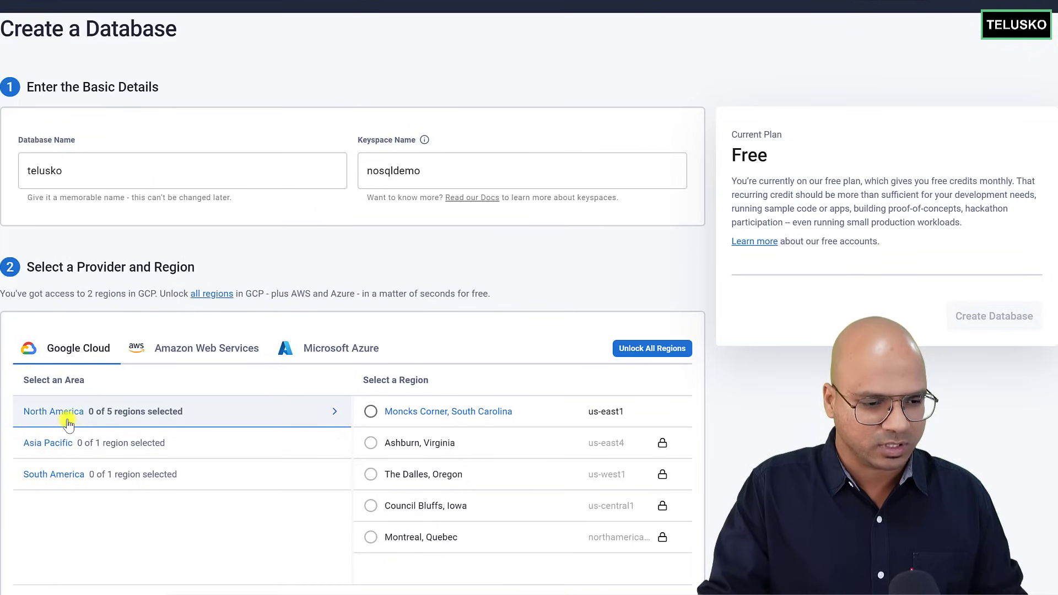
pyautogui.click(370, 411)
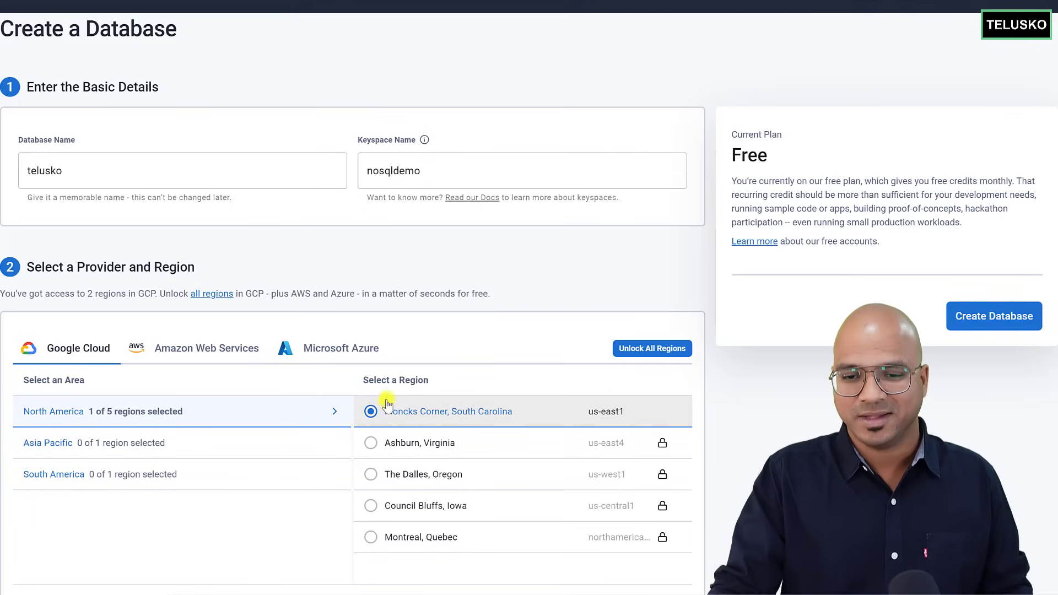
pyautogui.click(993, 315)
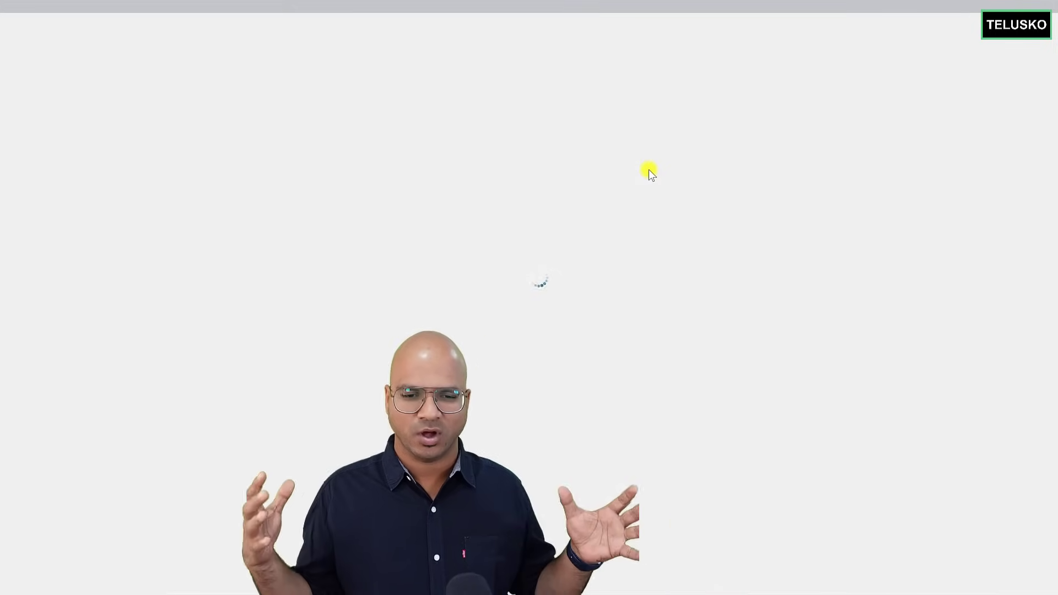
# Confirm the telusko database is listed on the dashboard with Pending status
pyautogui.click(1034, 562)
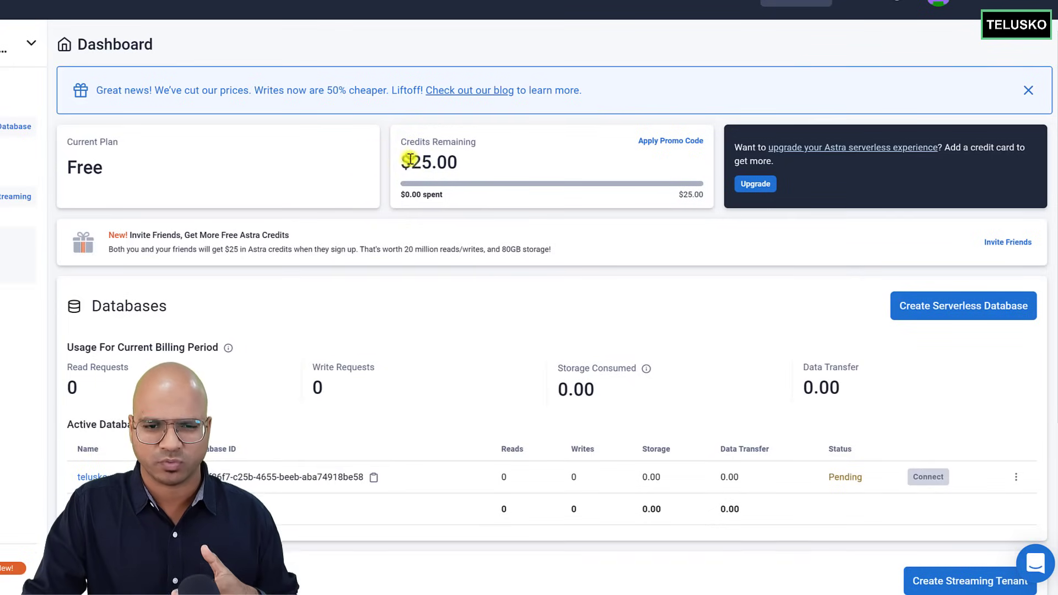
pyautogui.doubleClick(429, 162)
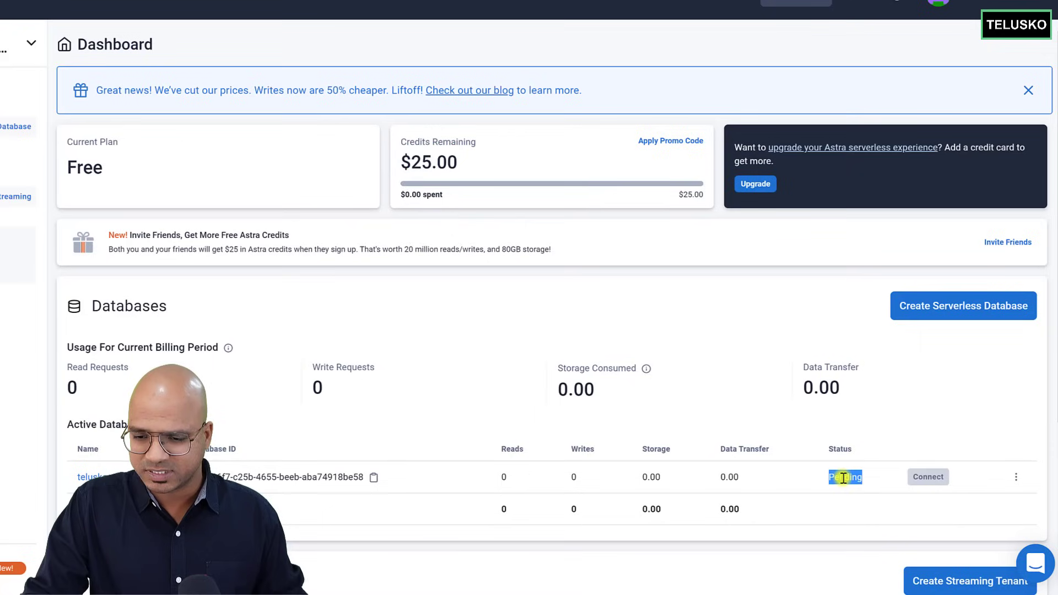
pyautogui.moveTo(821, 443)
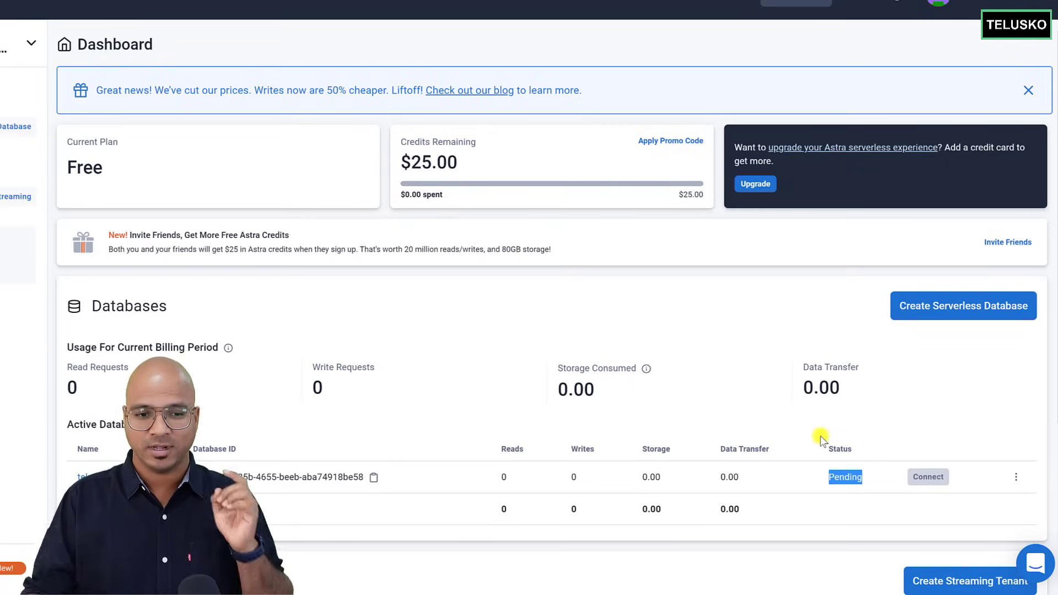
pyautogui.moveTo(672, 415)
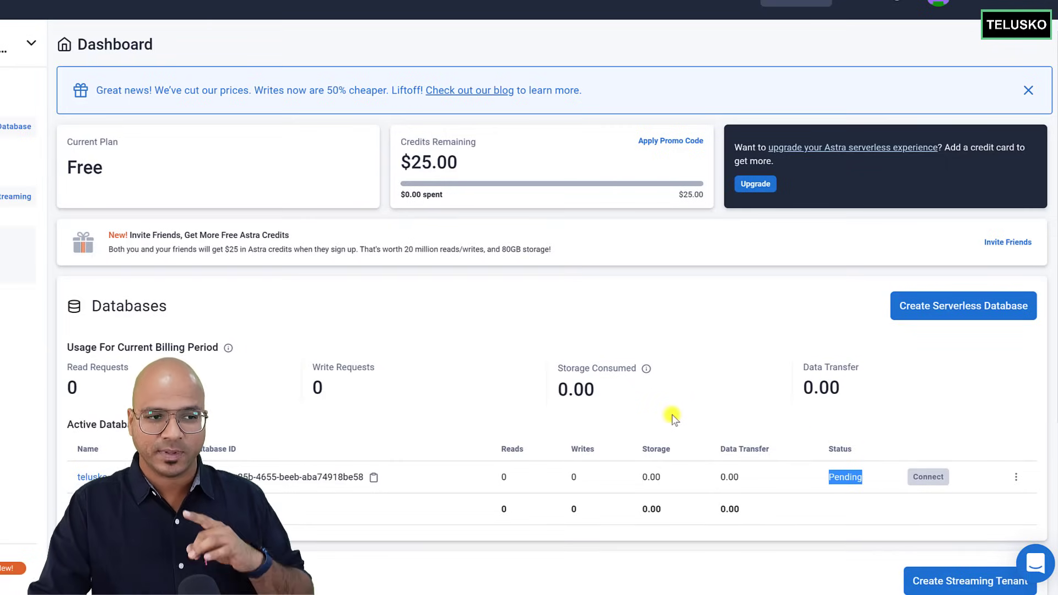
pyautogui.moveTo(669, 406)
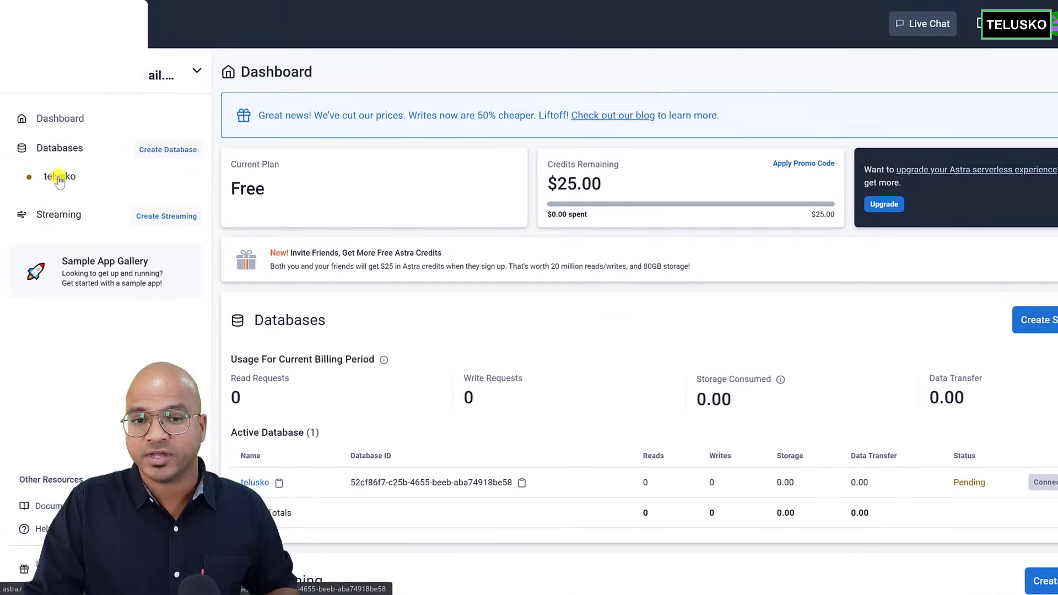
# Open telusko's details page, then its Connect tab and CQL Console
pyautogui.click(60, 177)
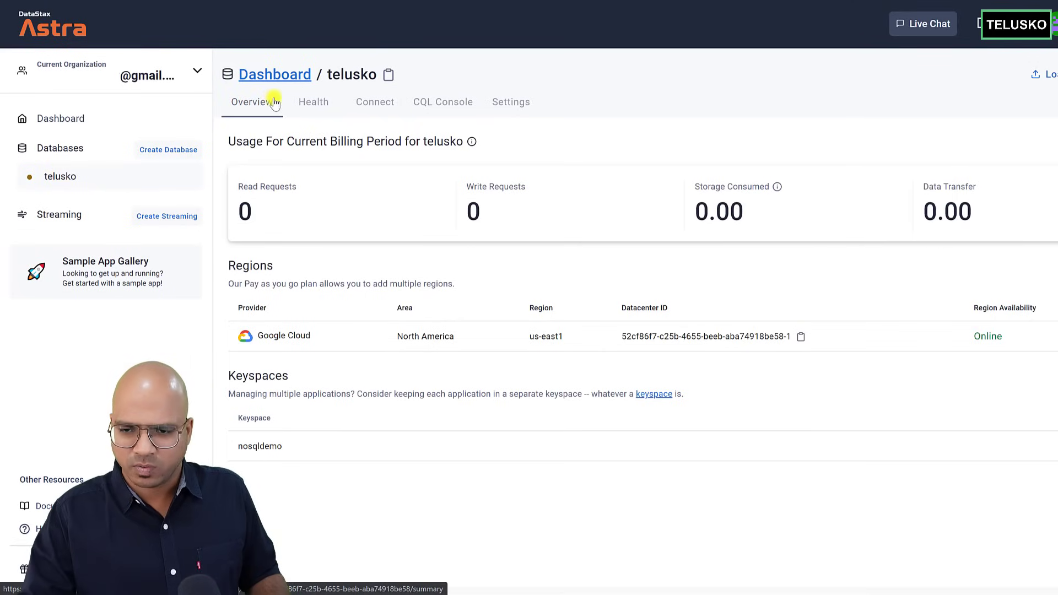
pyautogui.moveTo(986, 332)
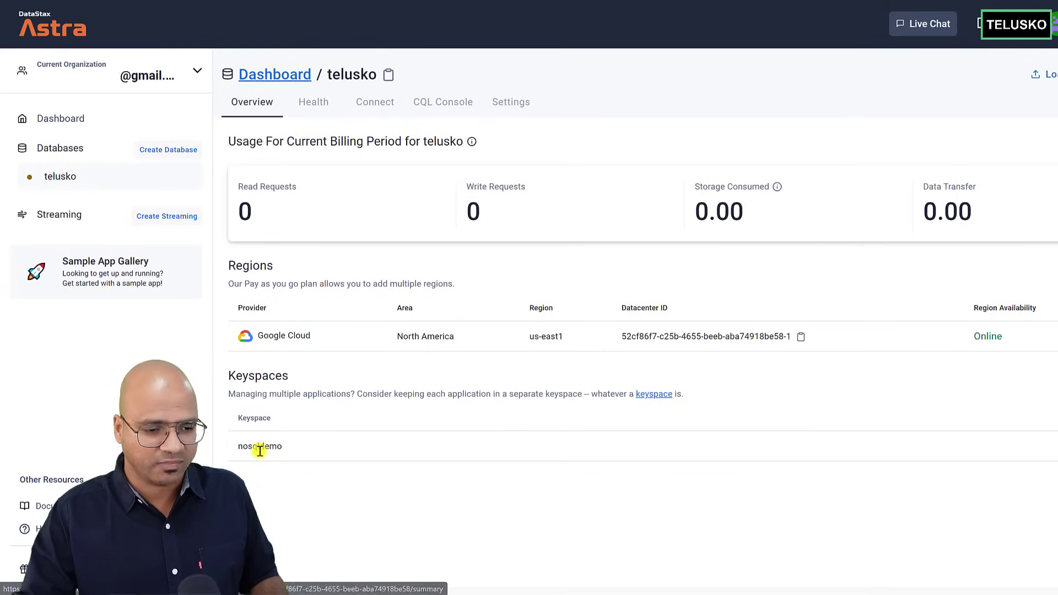
pyautogui.moveTo(324, 243)
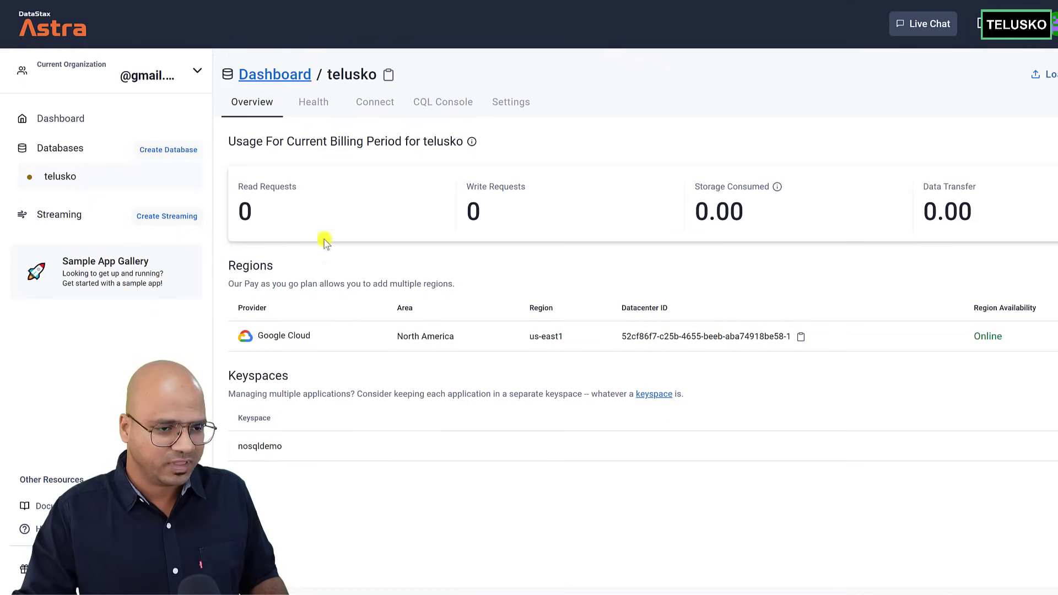
pyautogui.click(375, 102)
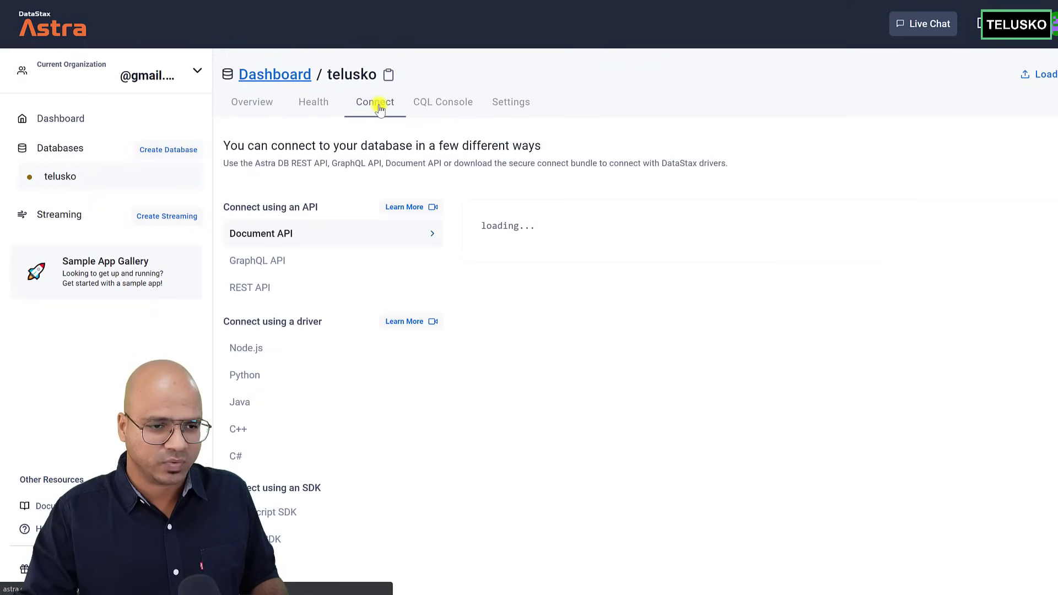
pyautogui.click(442, 102)
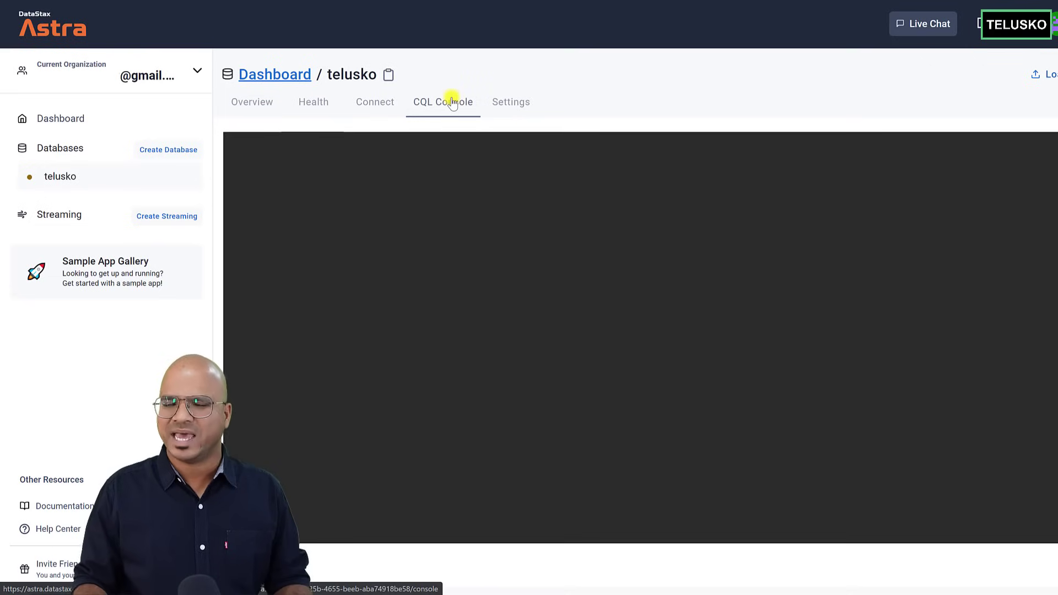